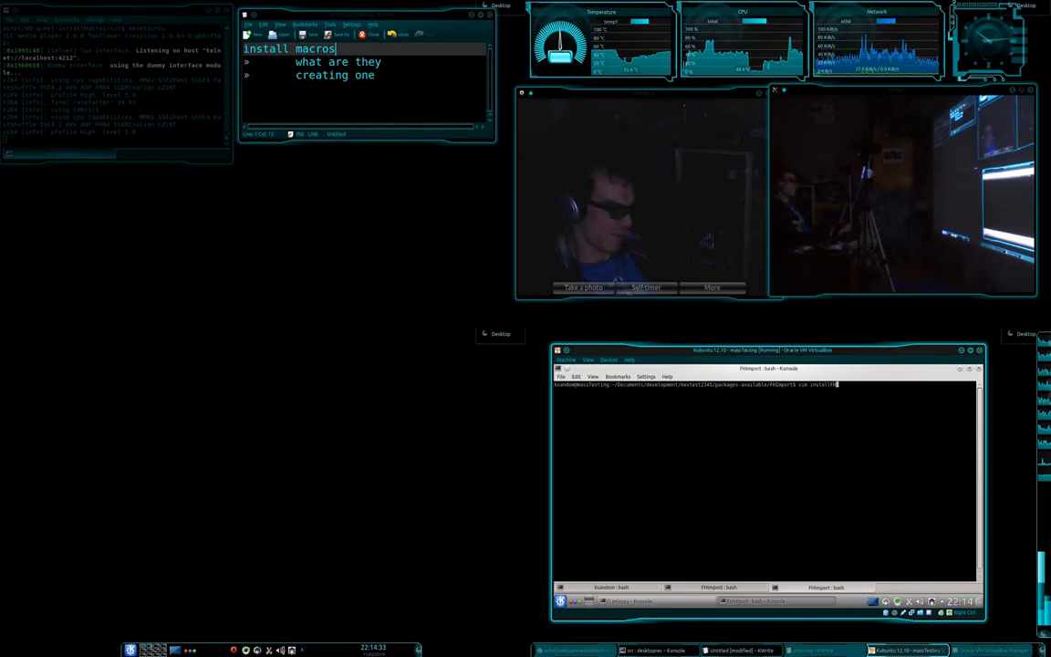
- Start editing a new FHImport.macros file in vim from the shell
text(FHImport.macros)
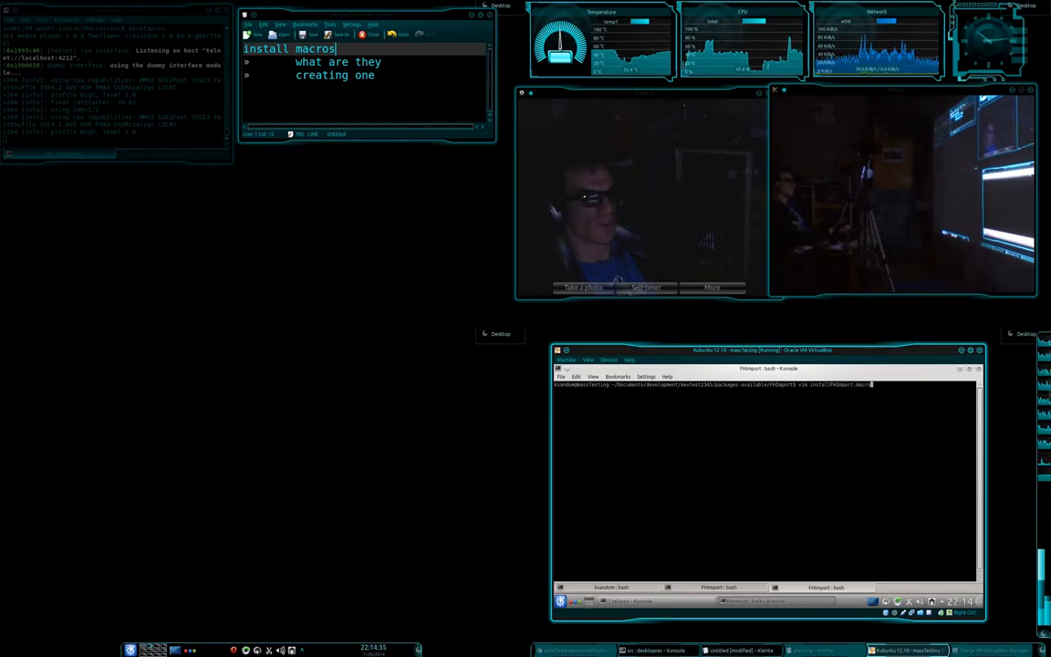
key(Return)
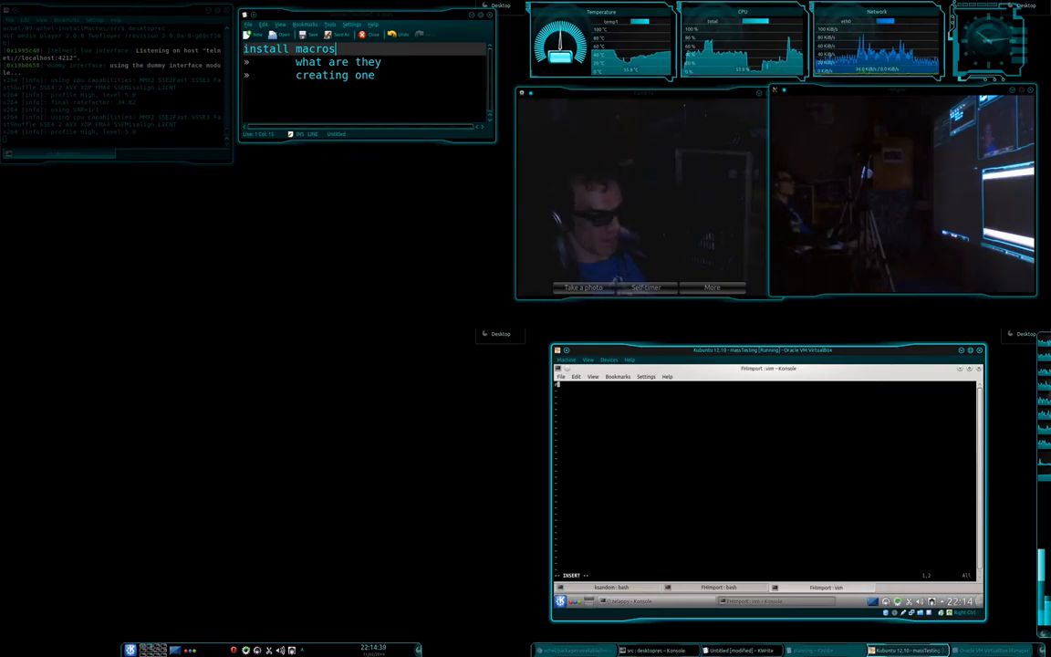
- Write the '# Install the FHImport stuff' header and an 'addSimpleBastion live' line
text(install,fhimport)
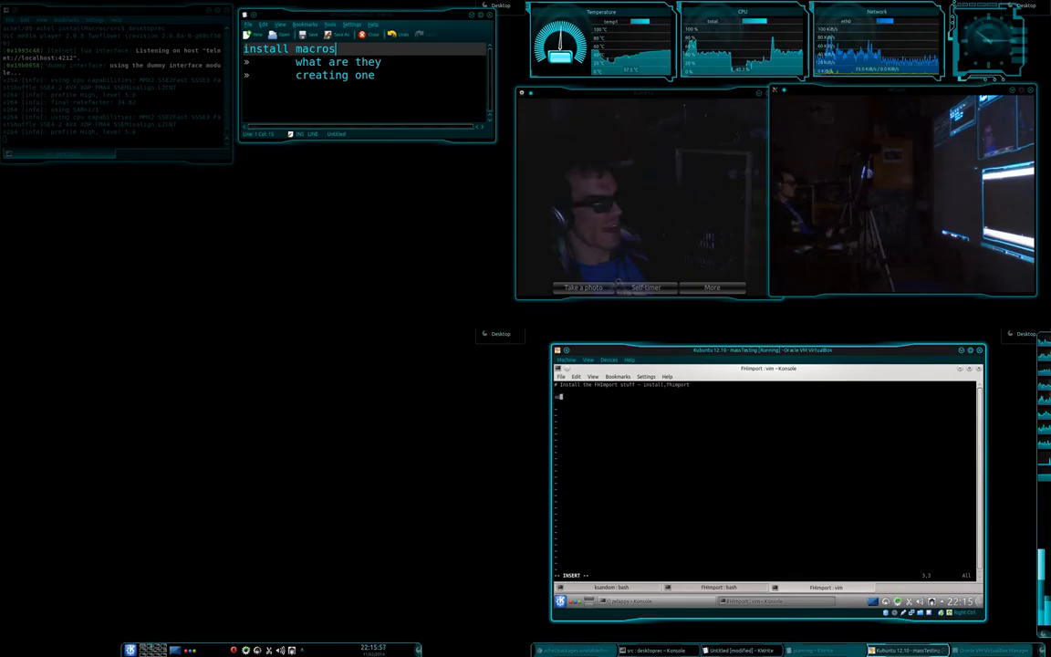
text(addSimpleBastionHost)
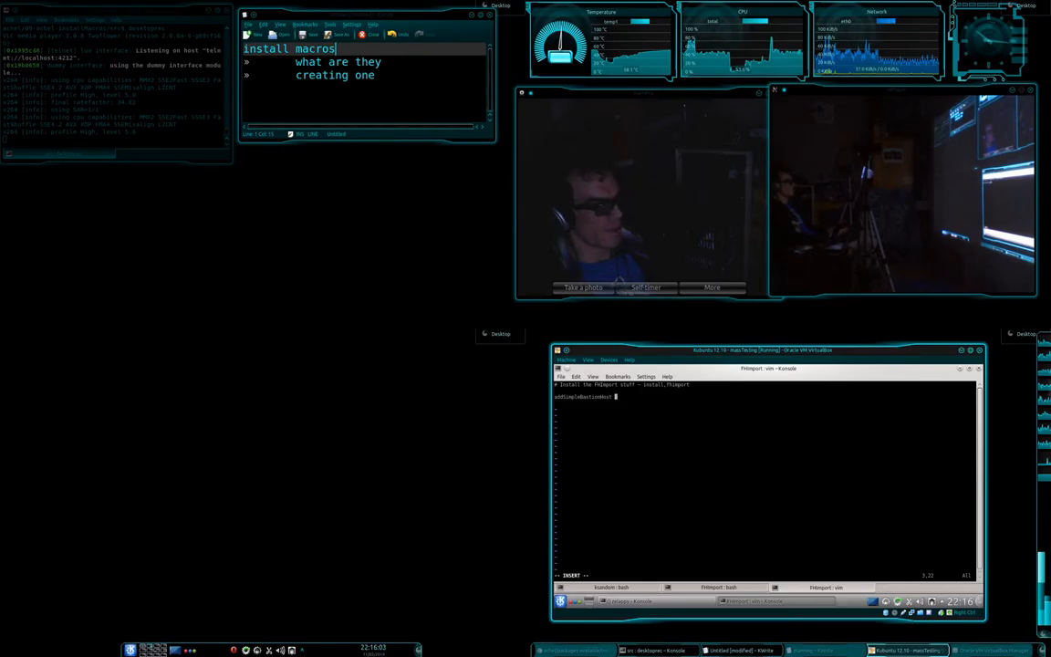
text(live.zelappy)
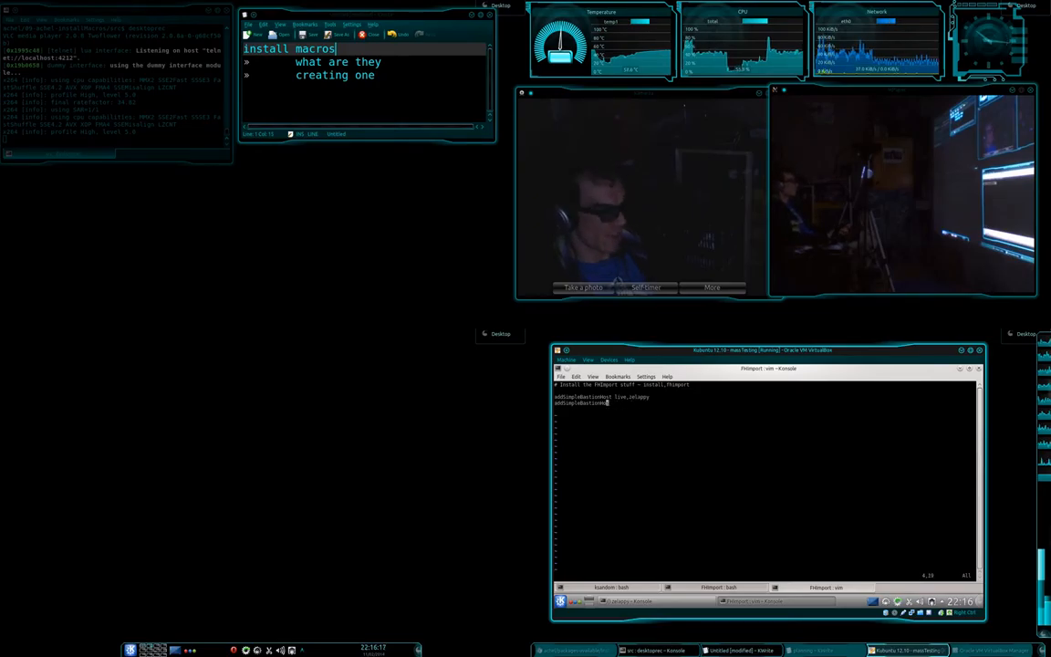
- Add a second addSimpleBastion line for the dev host below the live one
key(i)
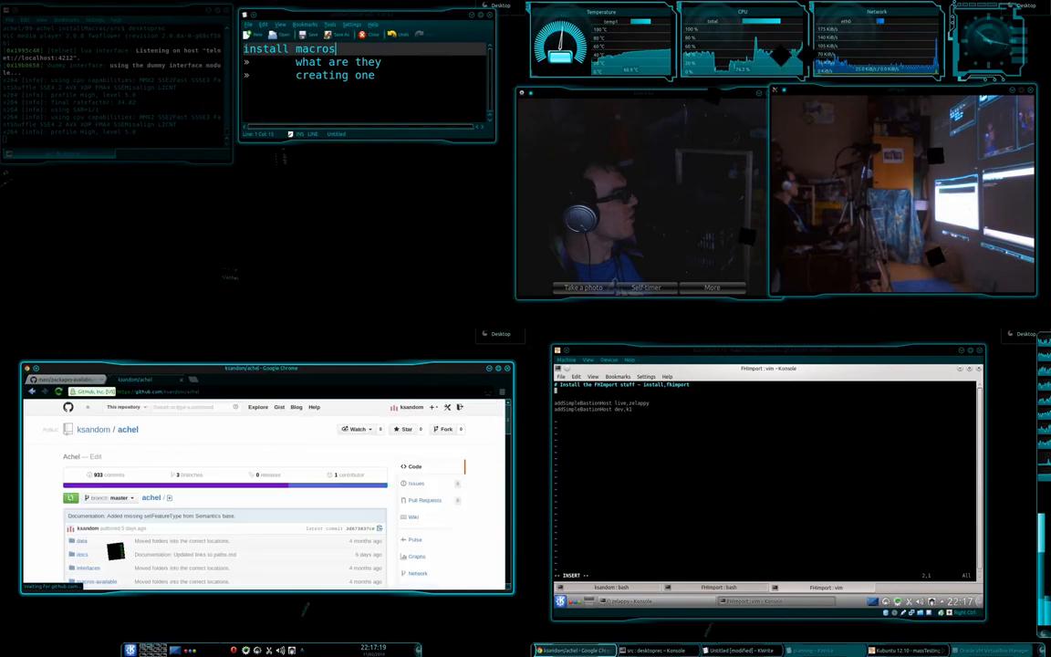
- Browse the Achel repository's install readme down to 'A worked example'
scroll(down, 3)
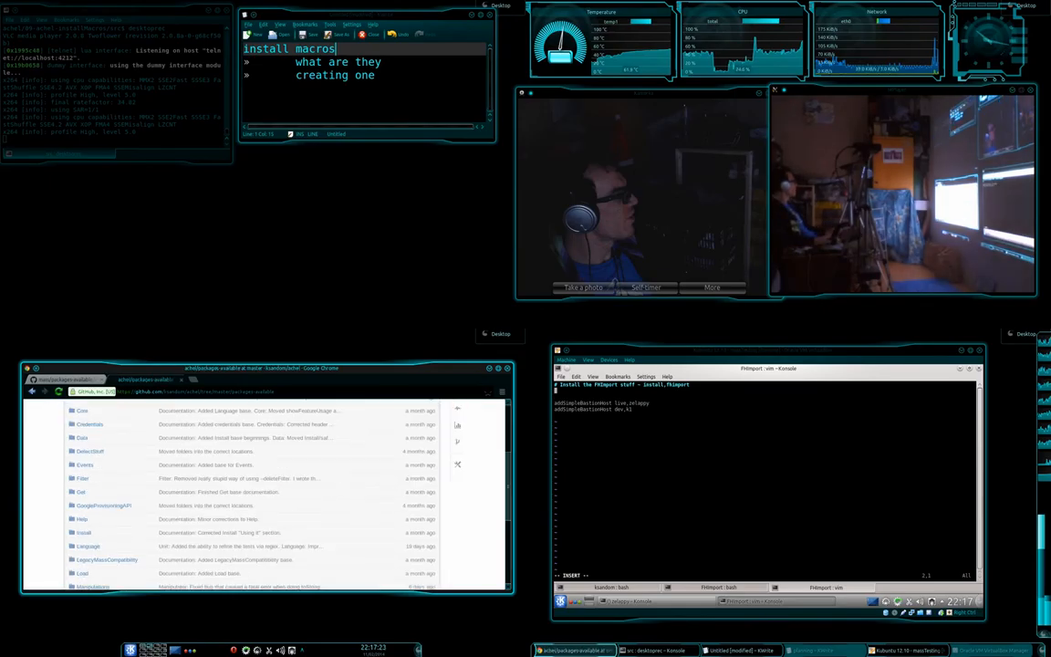
click(83, 518)
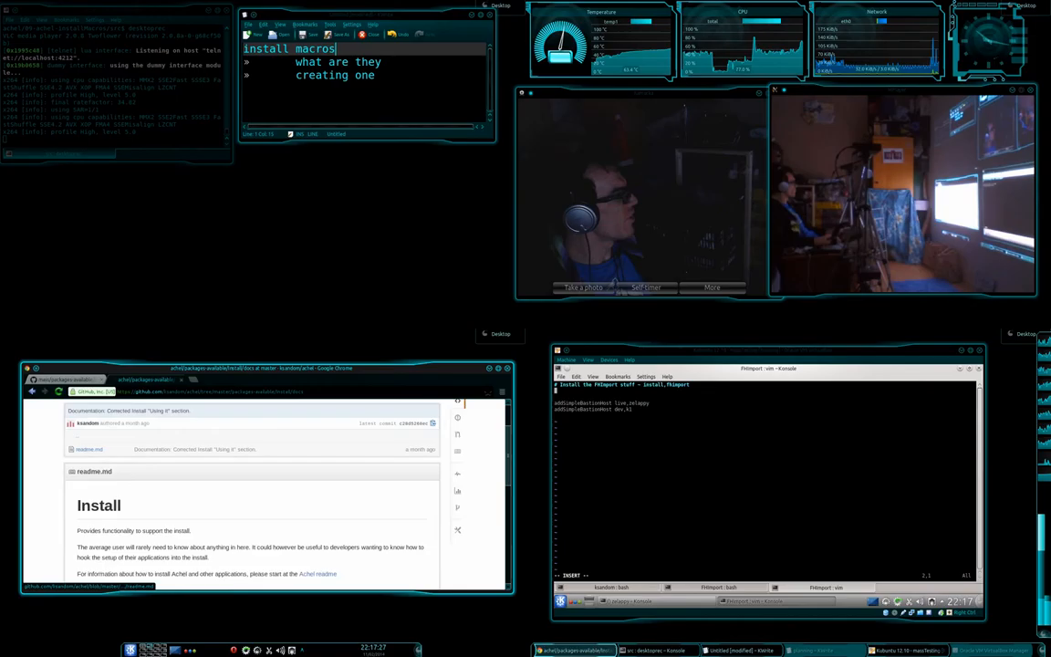
scroll(down, 3)
text(less ~/.achel/data/Bastion.data.json)
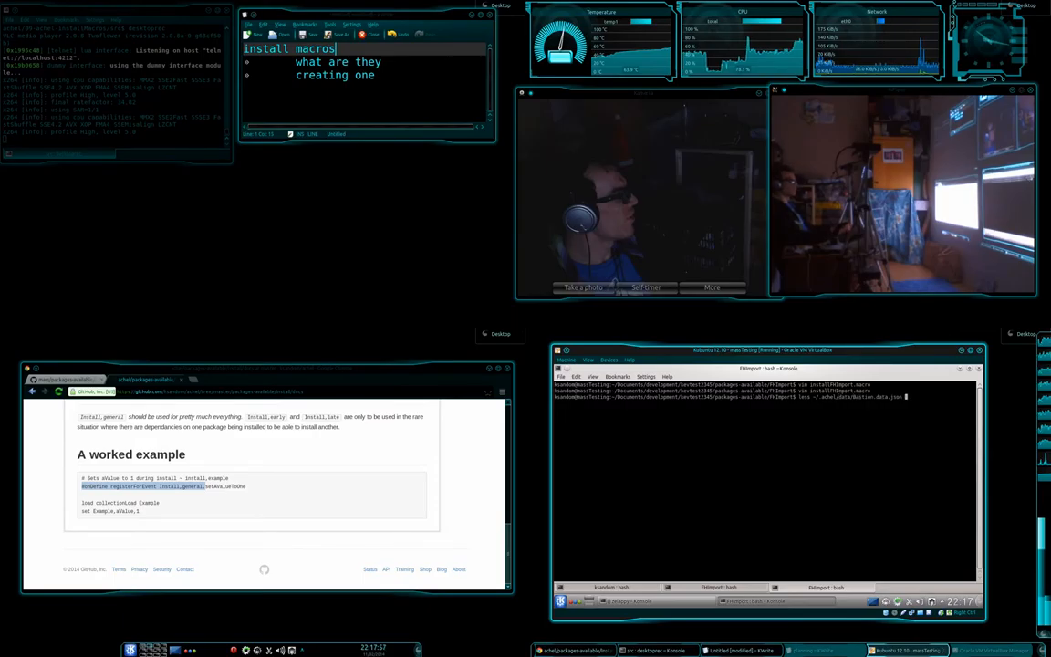
- Run the shell commands listing the macro file's package paths
key(Return)
text(manageAchel repoReinstall kevtest)
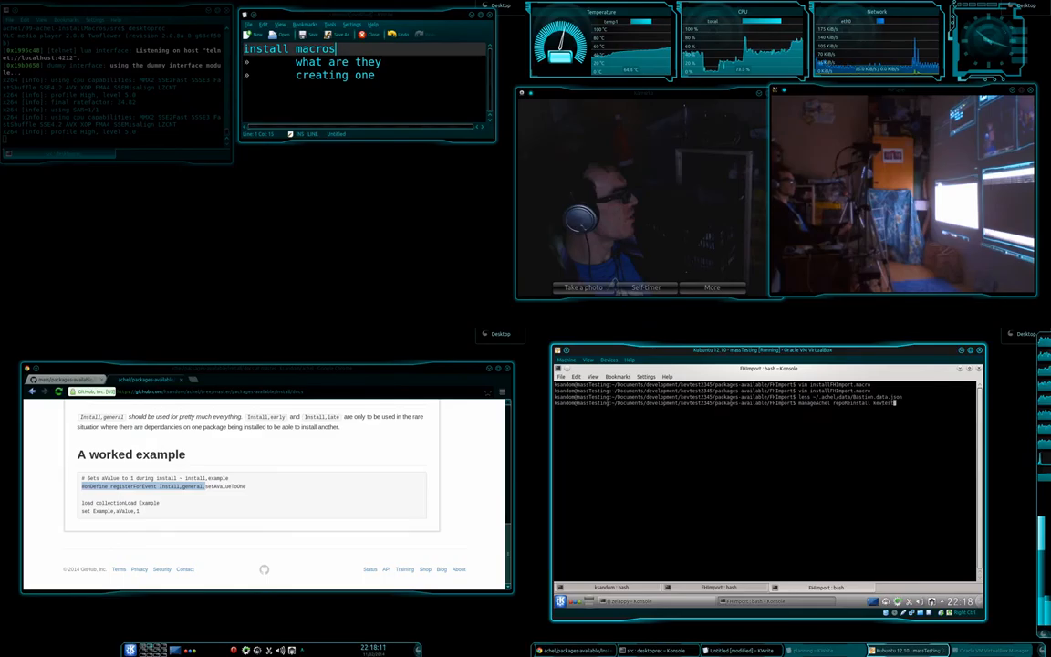
key(Return)
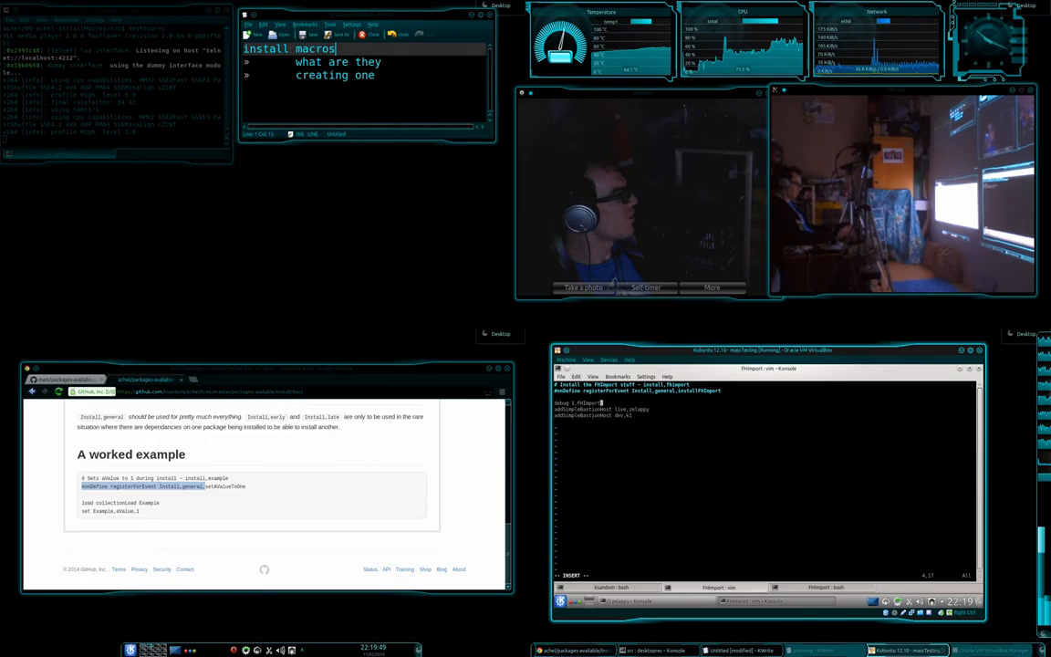
- Add a '#onDefine registerForEvent install_general' line above the bastion host lines
text(install)
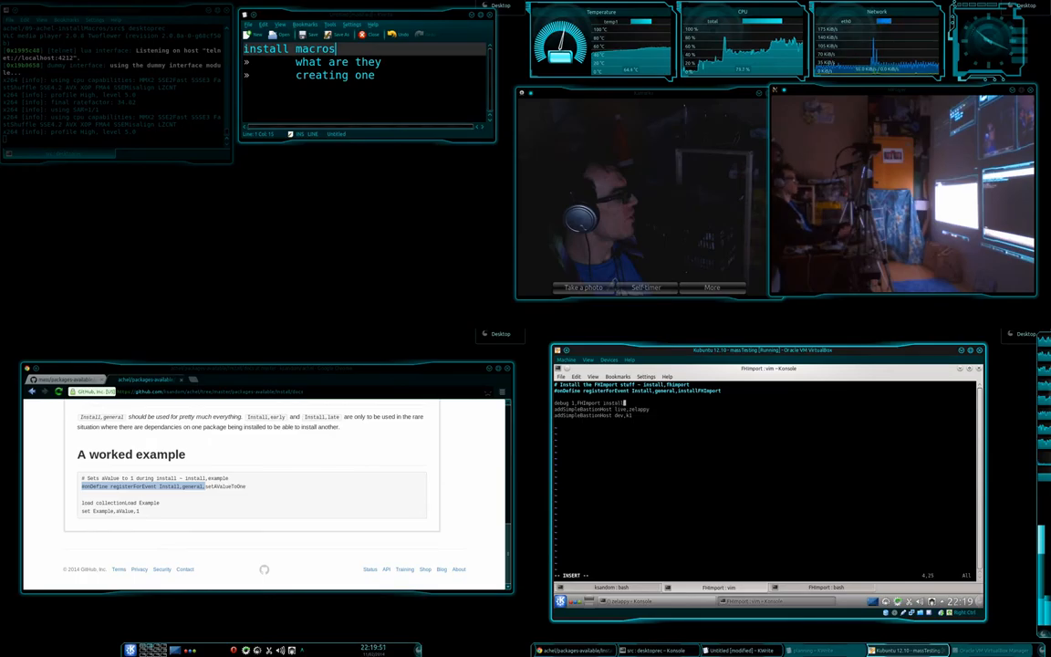